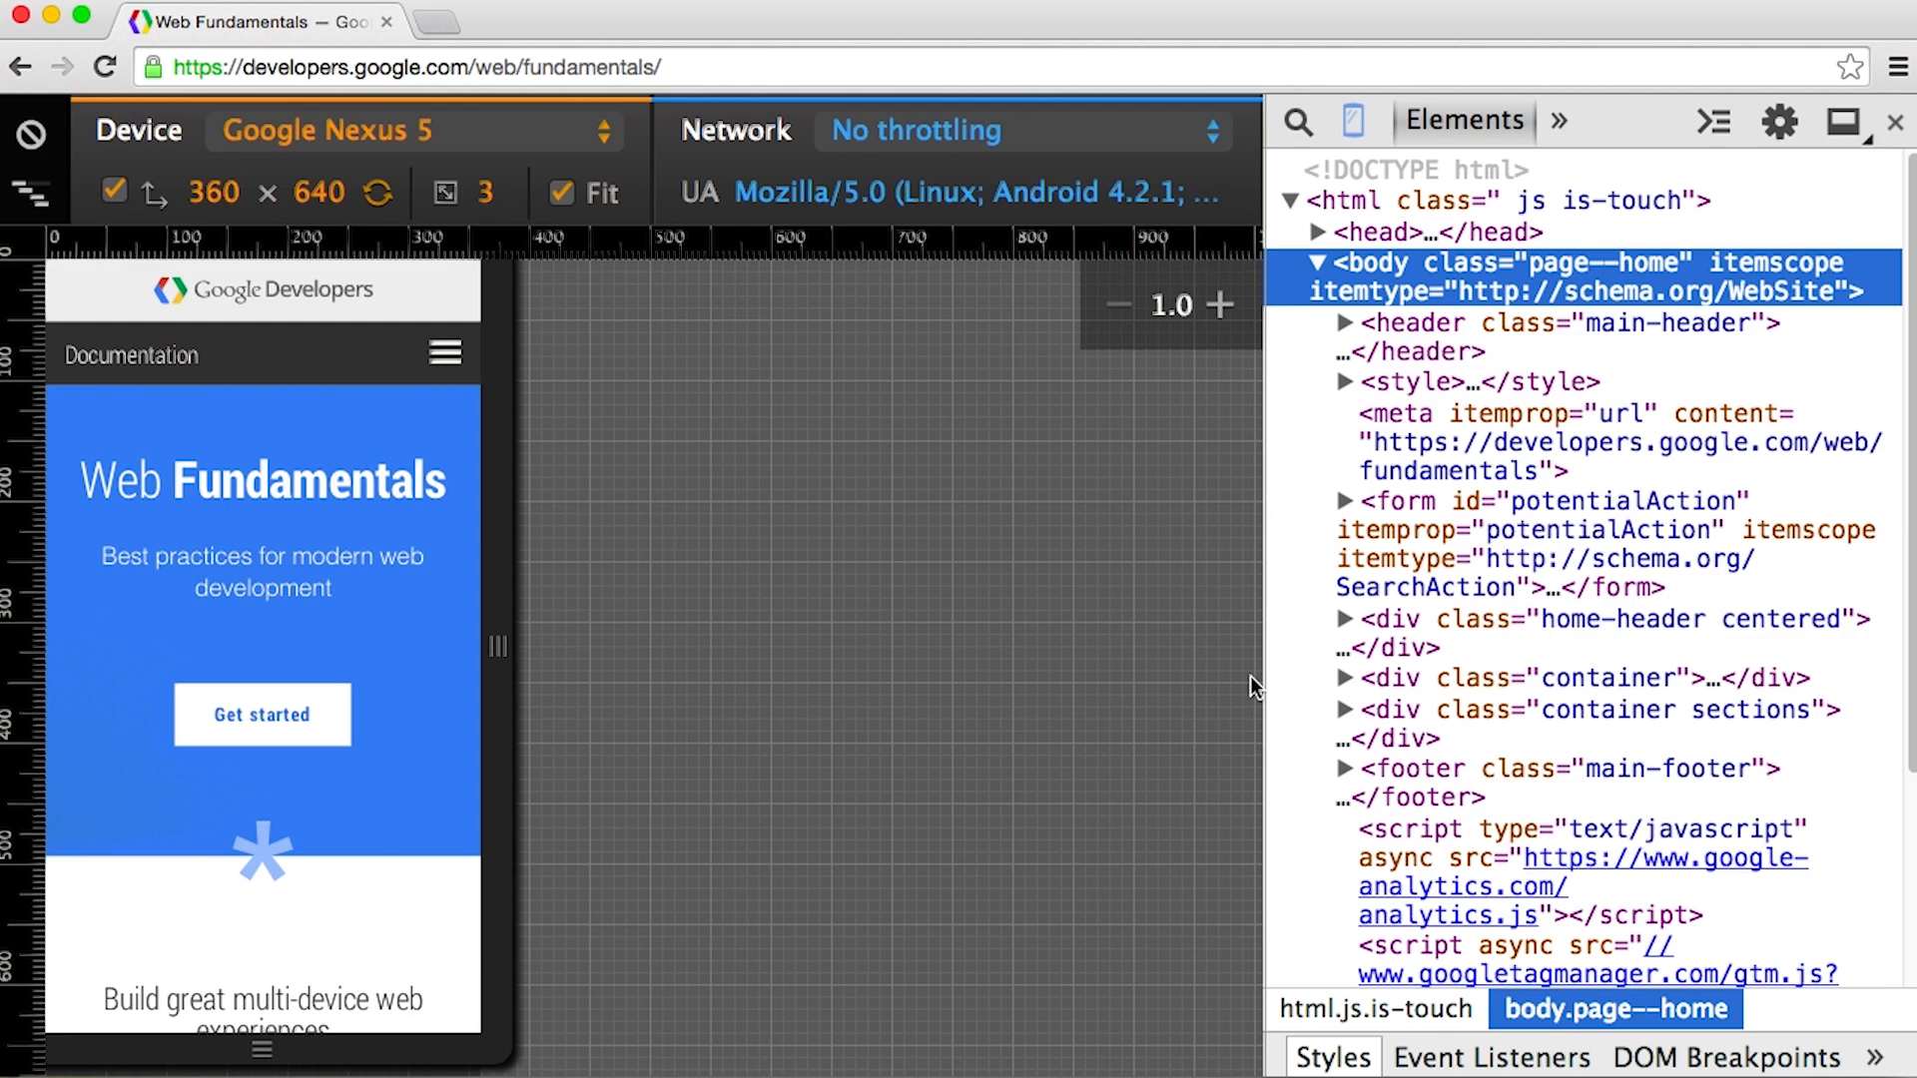
Step: Open the Off Canvas drawer via the hamburger icon on the Nexus 5 emulated page
click(446, 353)
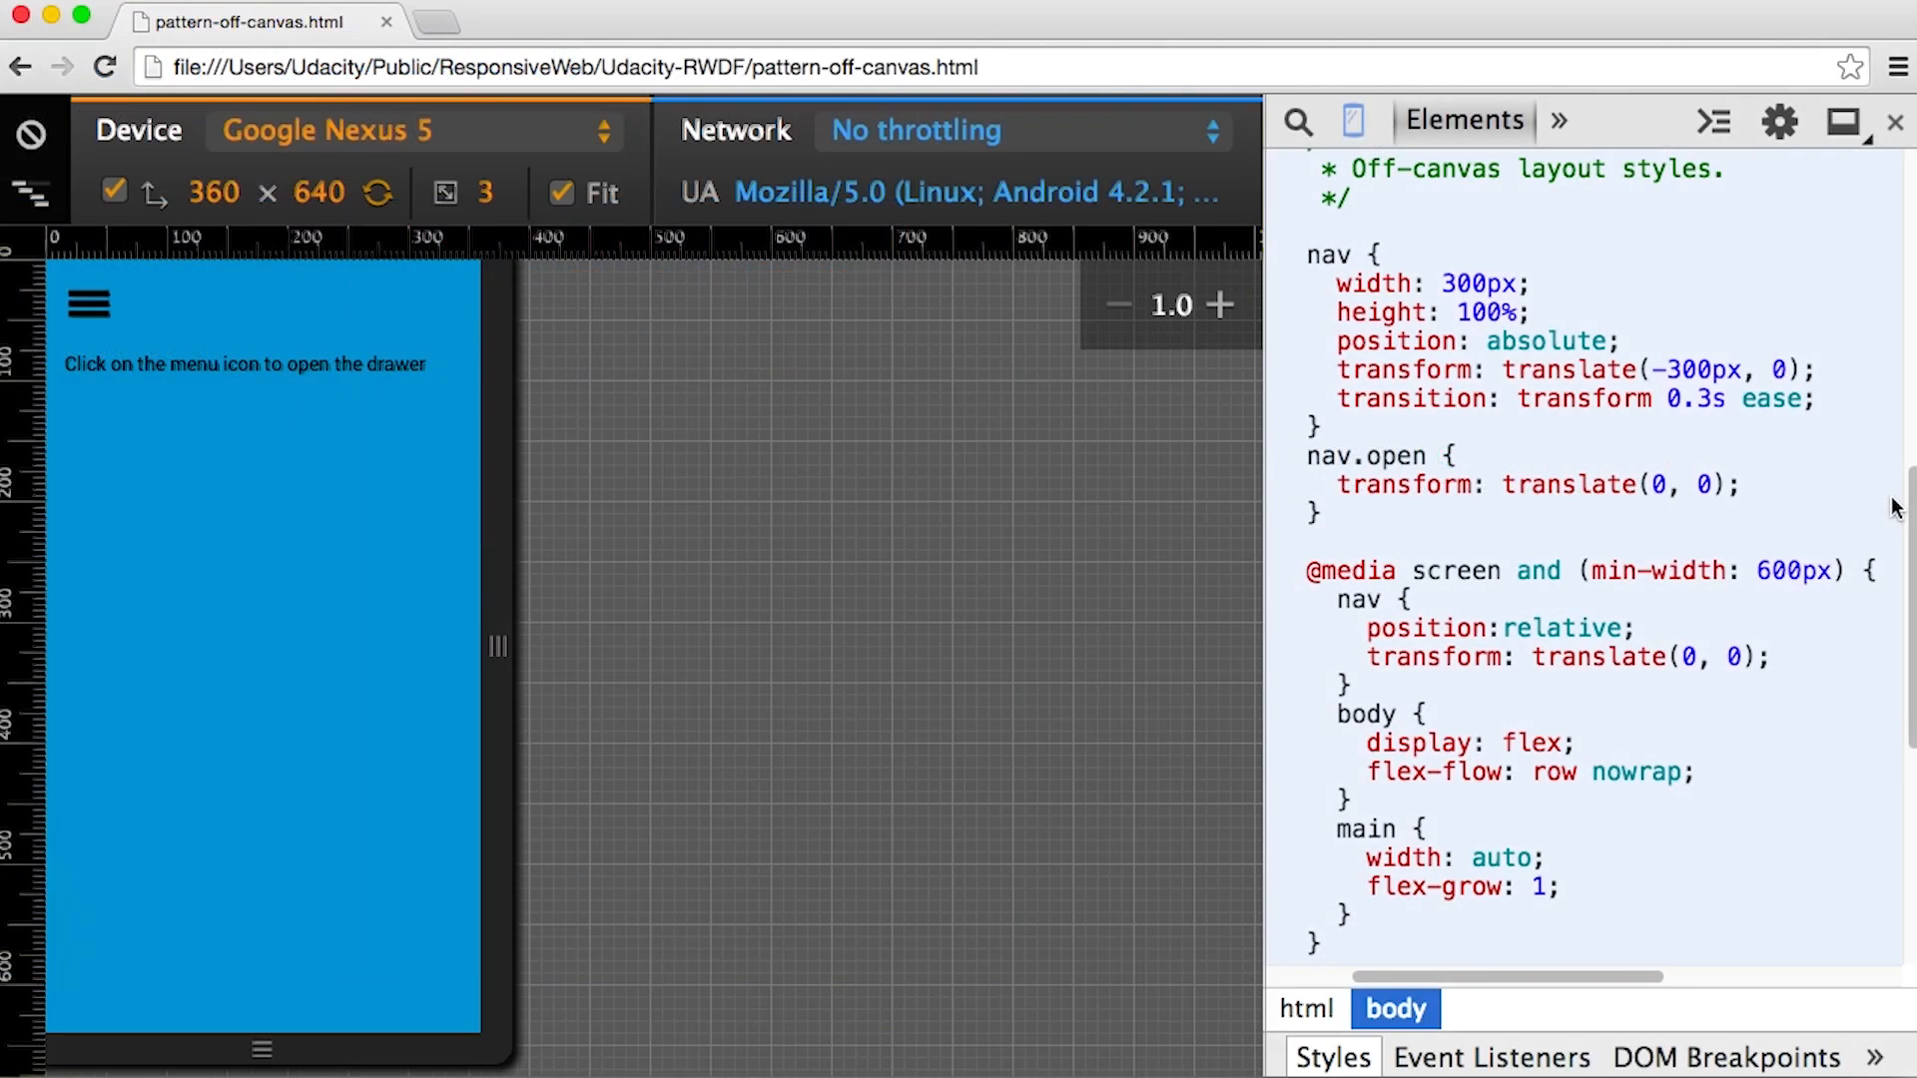
click(86, 301)
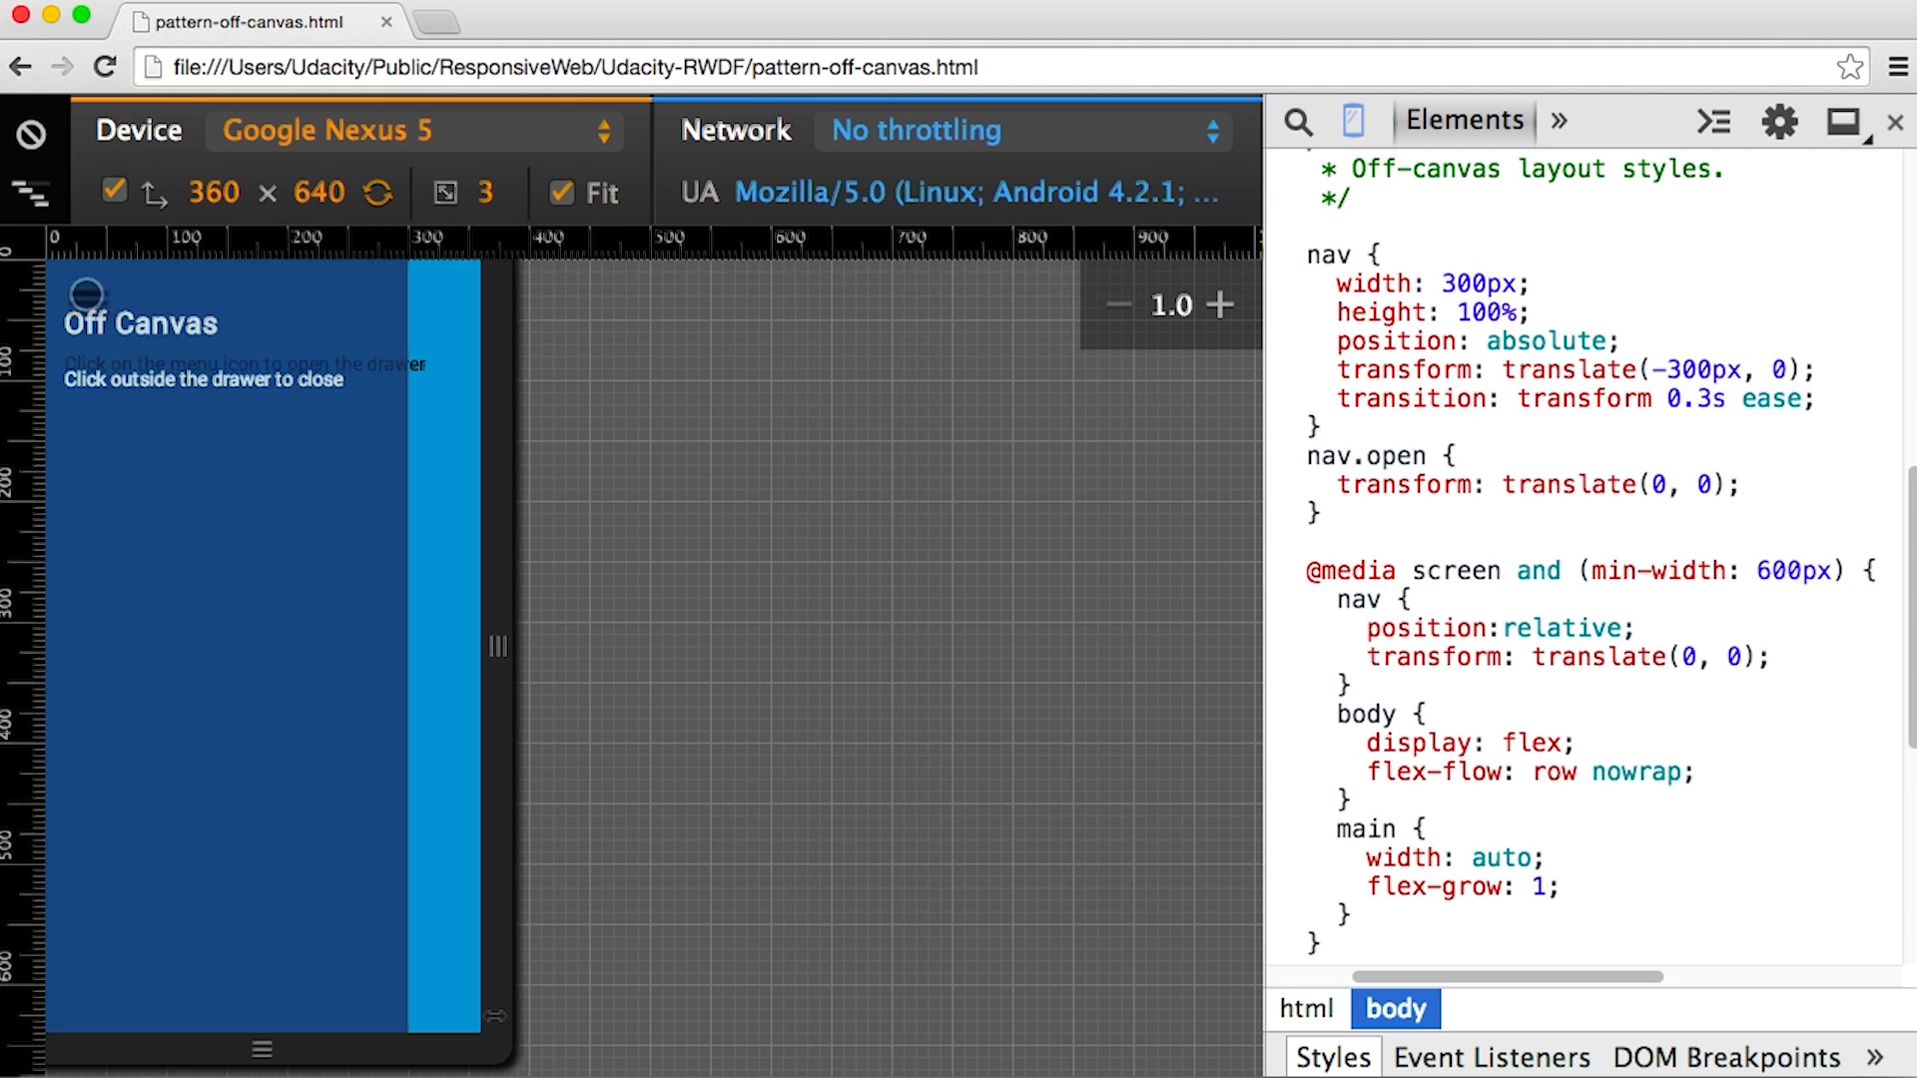